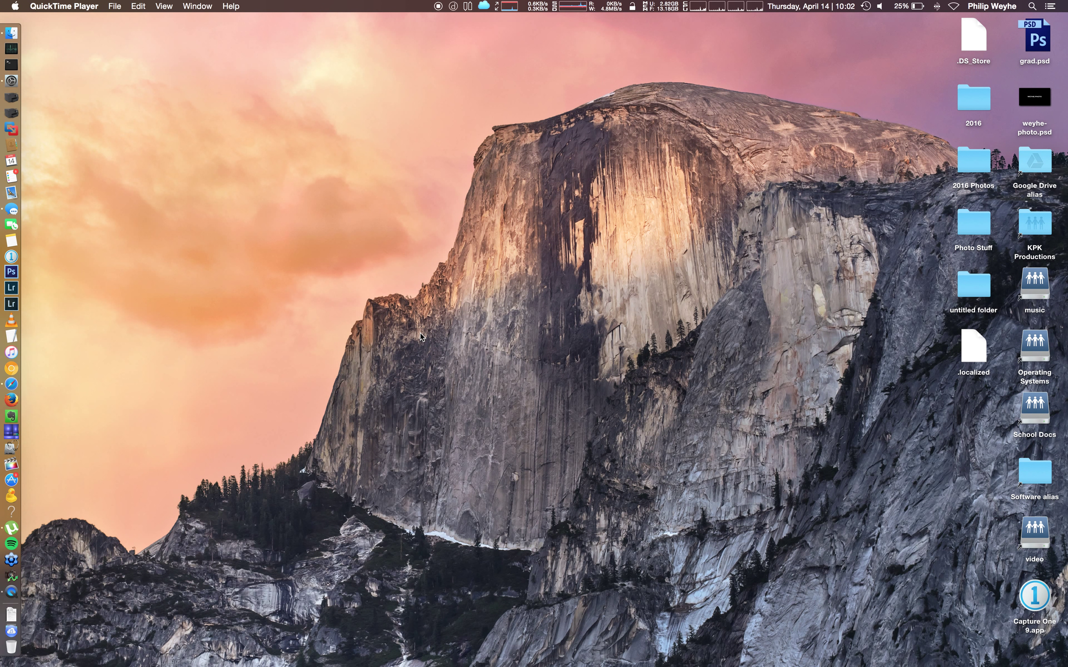
Step: Bring up the address book and browse the untitled group and plastic pussies groups, selecting the untitled group for removal
click(12, 144)
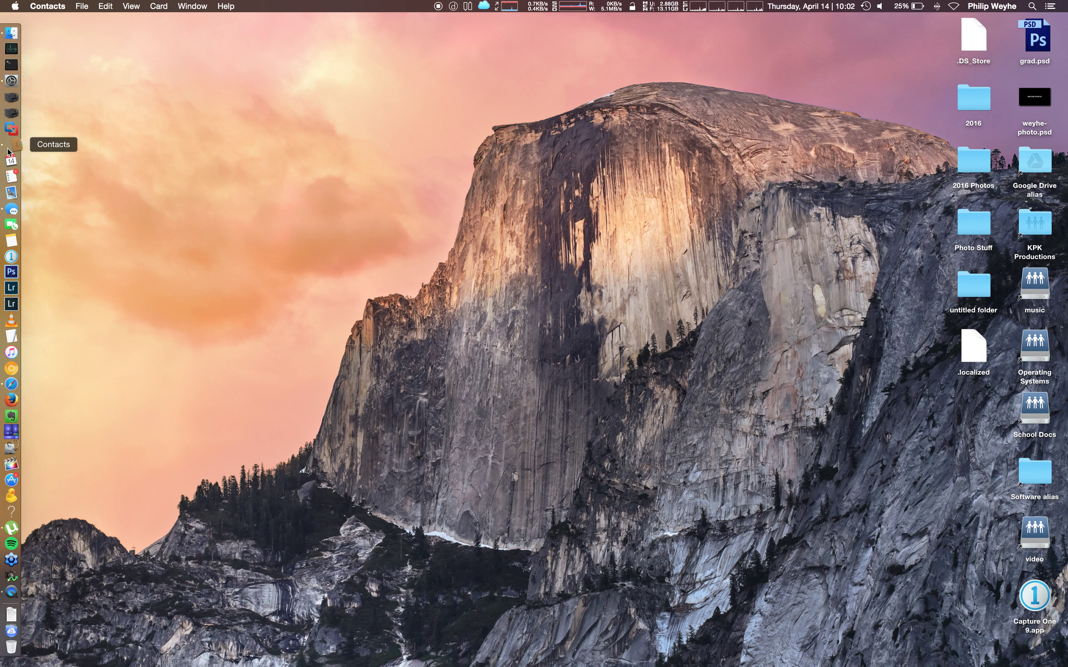
click(11, 149)
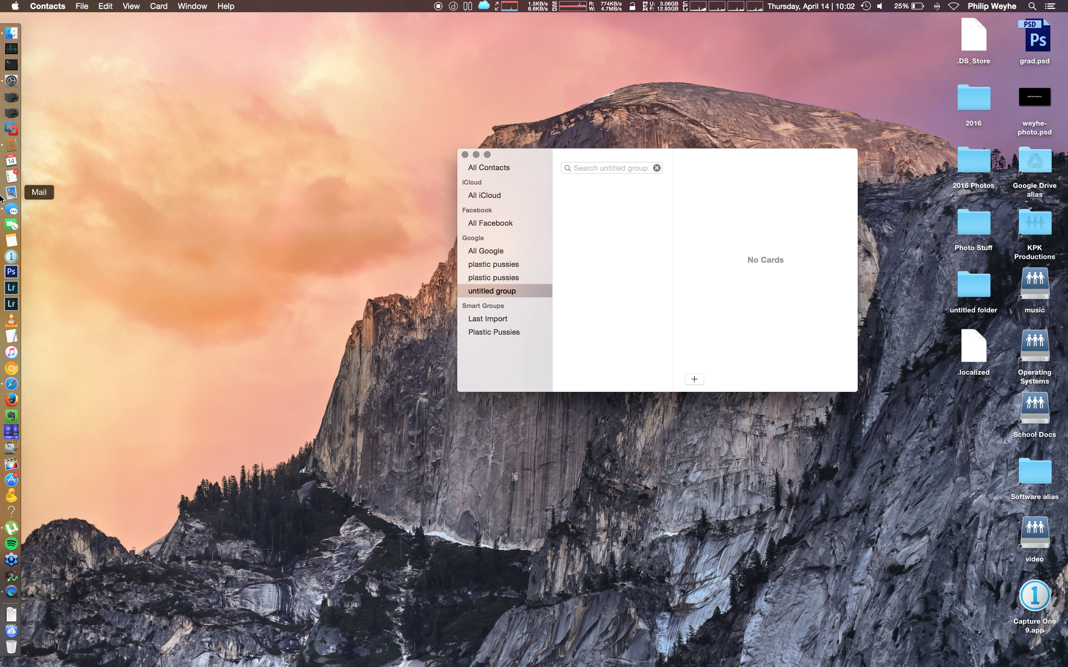
mouse_move(65, 201)
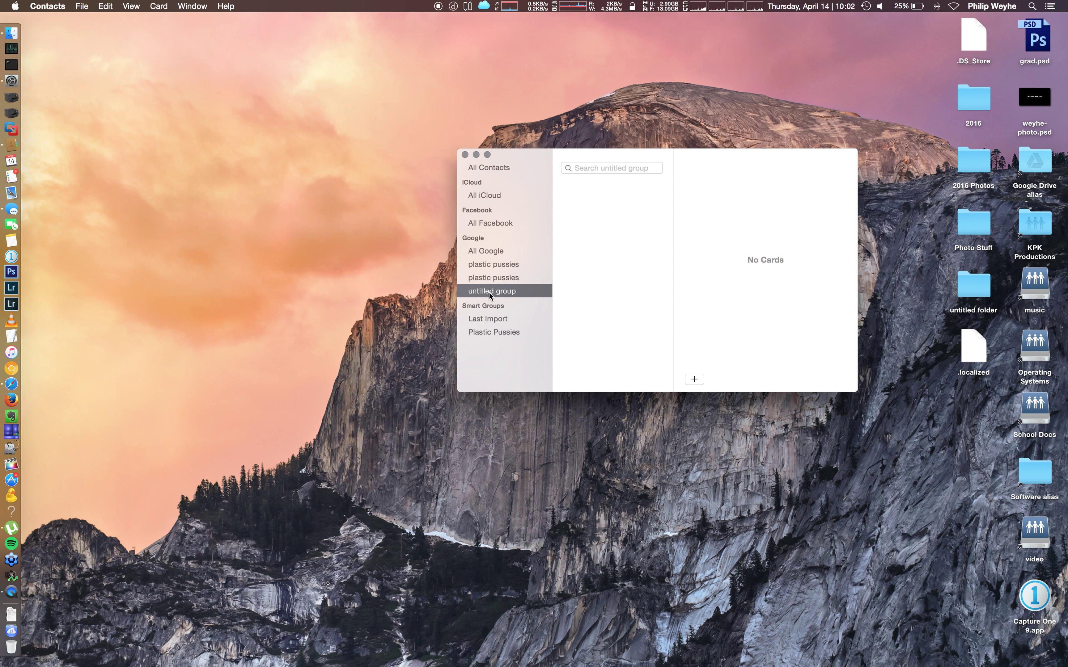
click(494, 277)
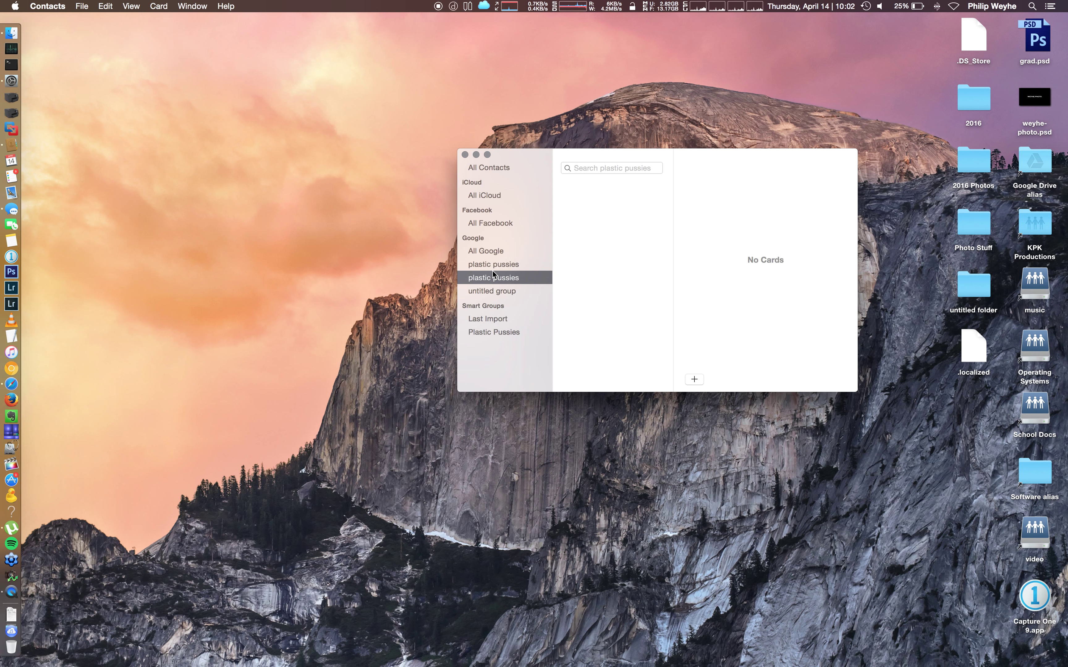
click(493, 264)
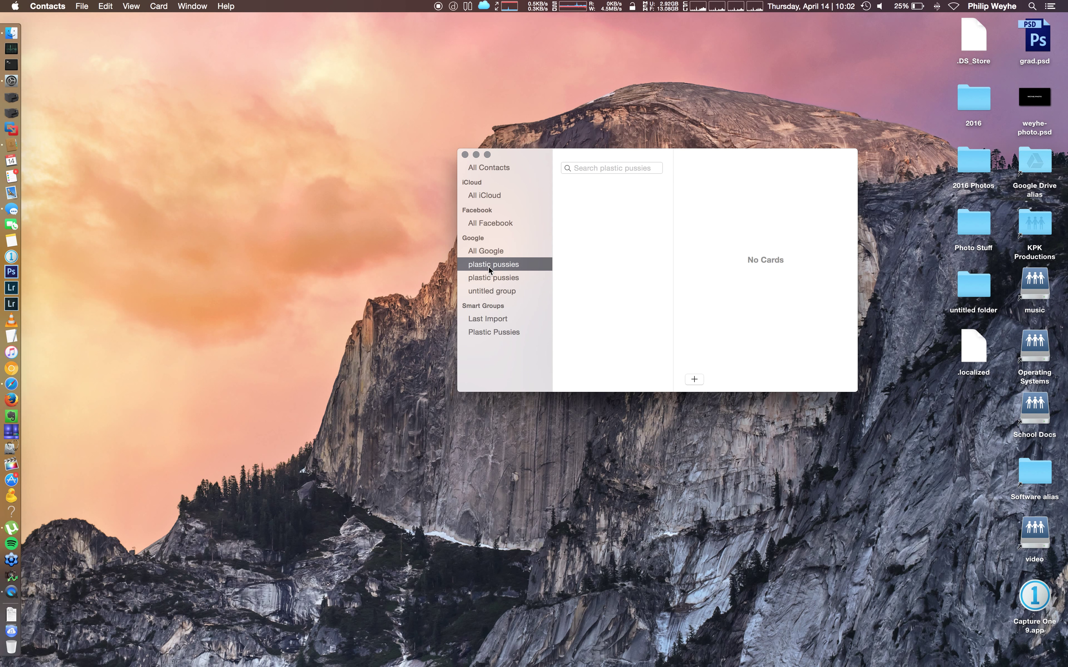
click(491, 291)
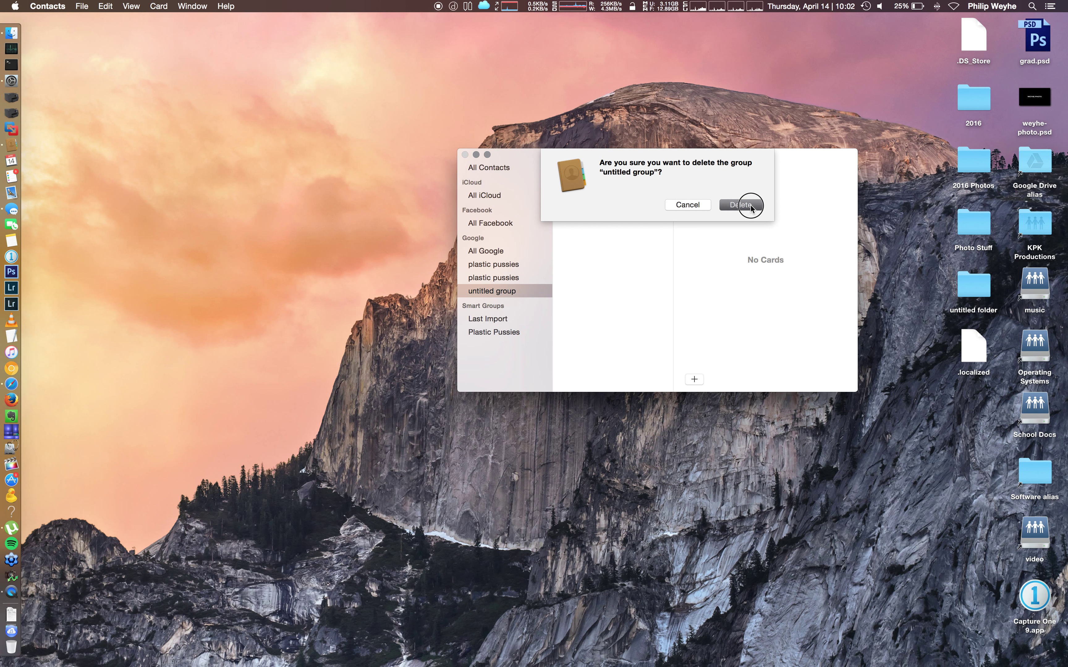
Step: Confirm deleting the untitled group and create a new group named Plastic Pussies
click(740, 205)
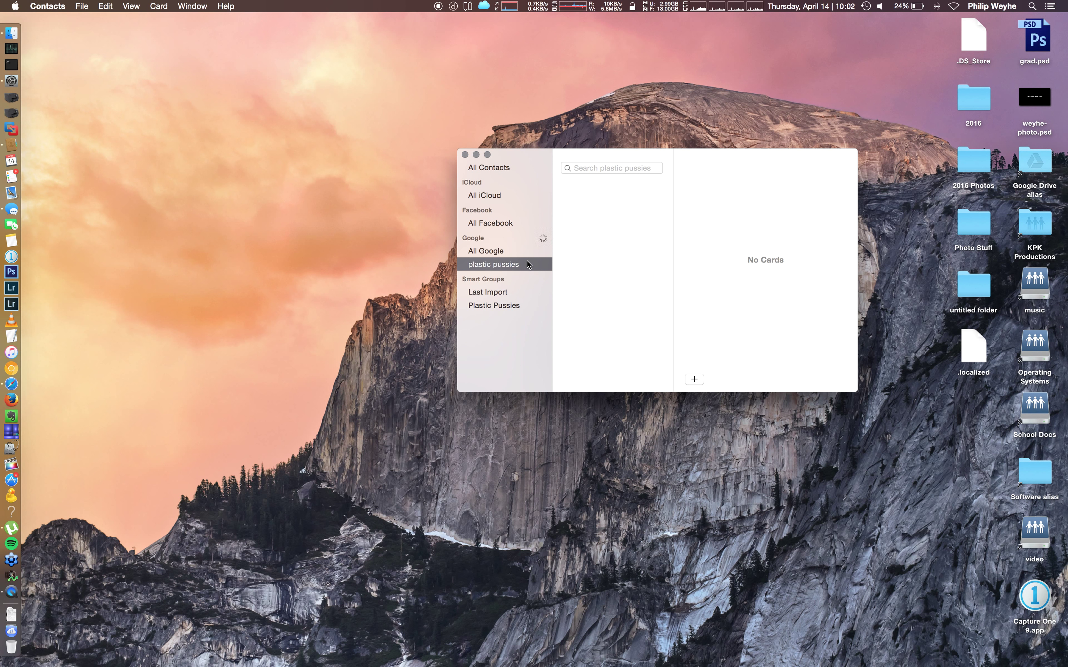
mouse_move(534, 256)
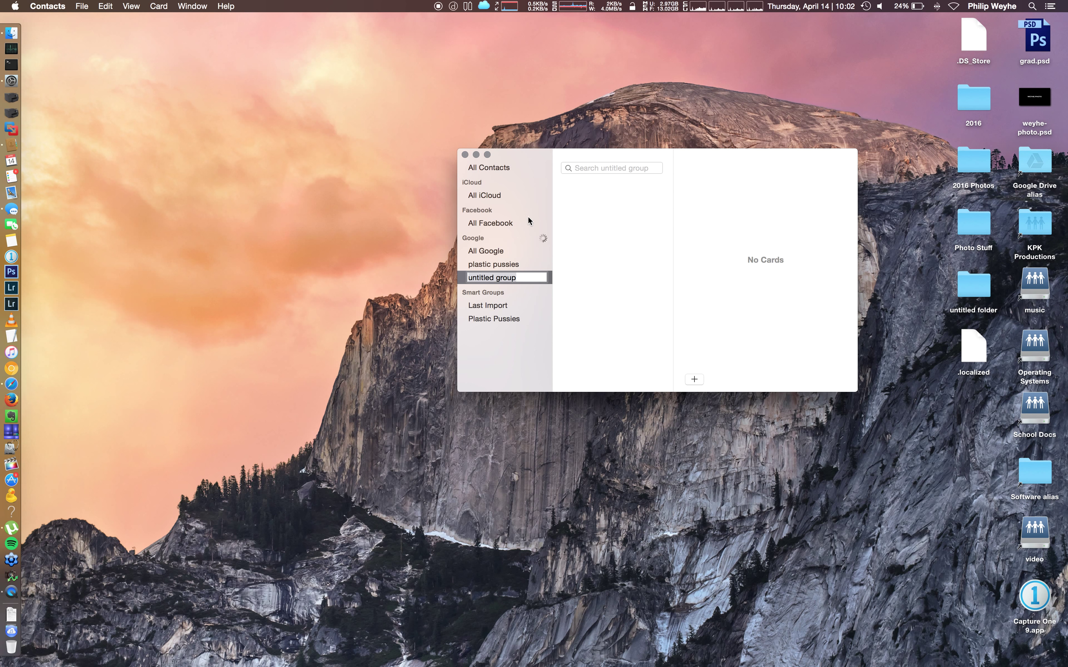
text(Plastic Pussies)
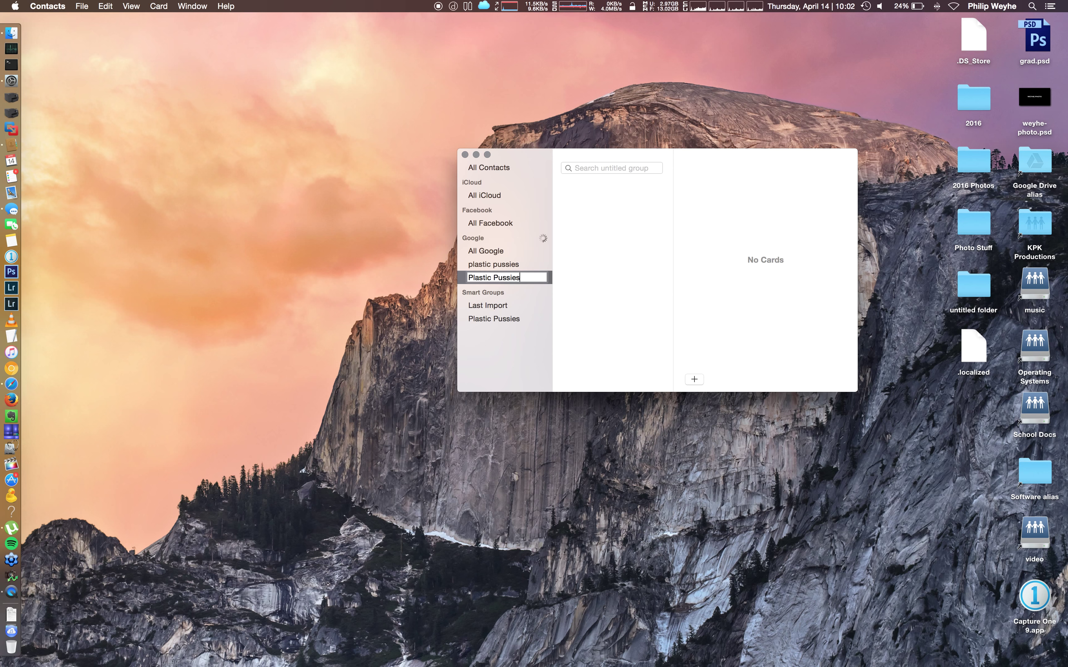
key(Return)
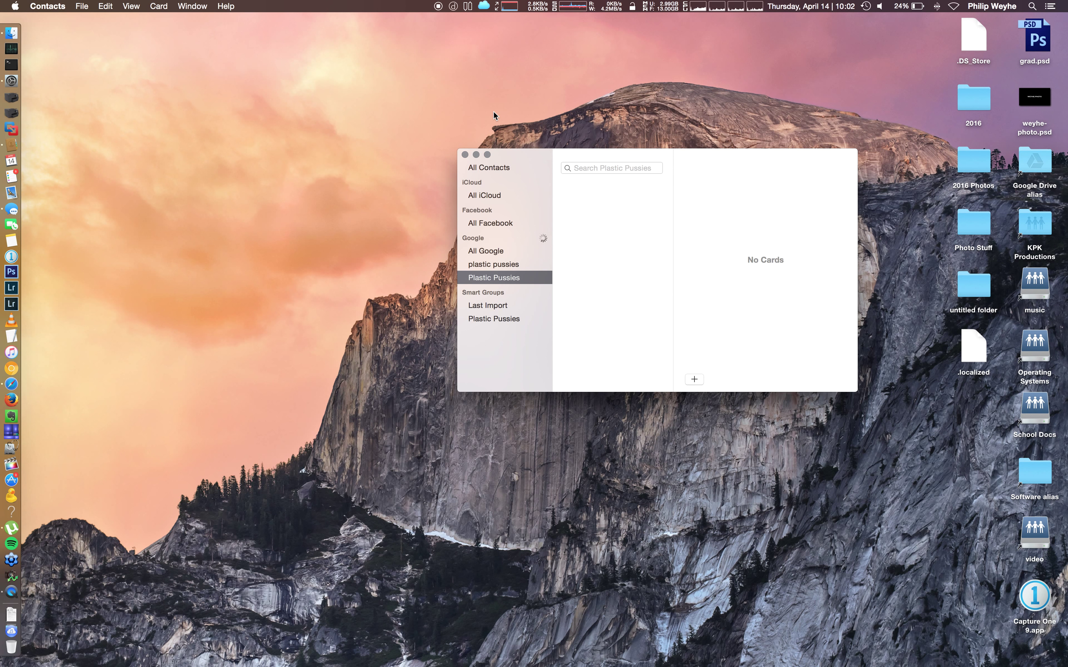
mouse_move(325, 89)
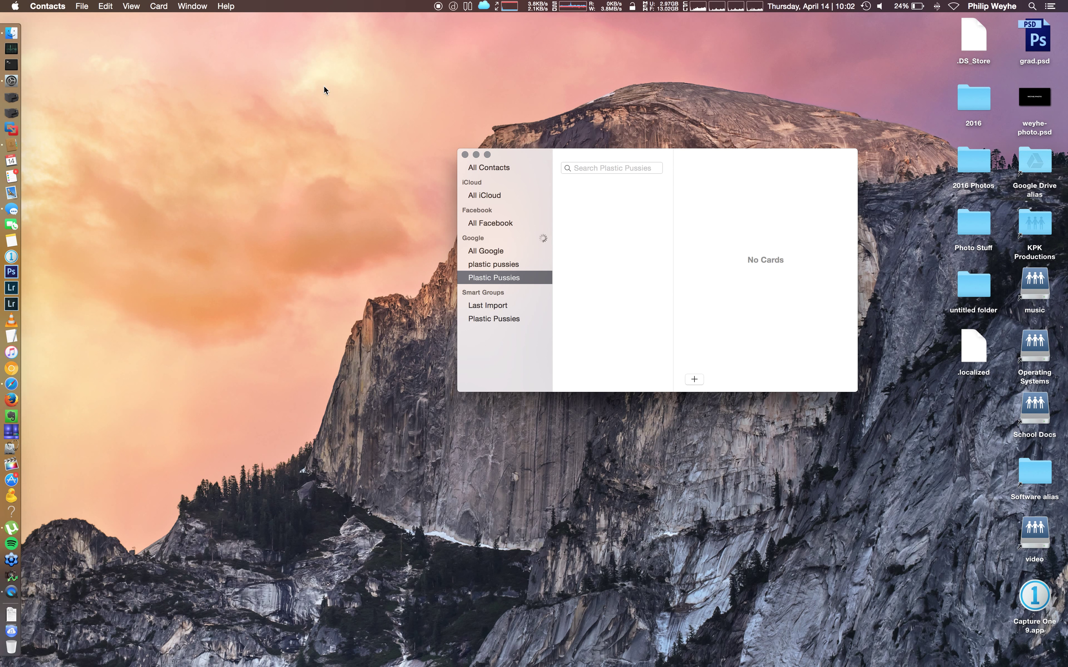
mouse_move(101, 10)
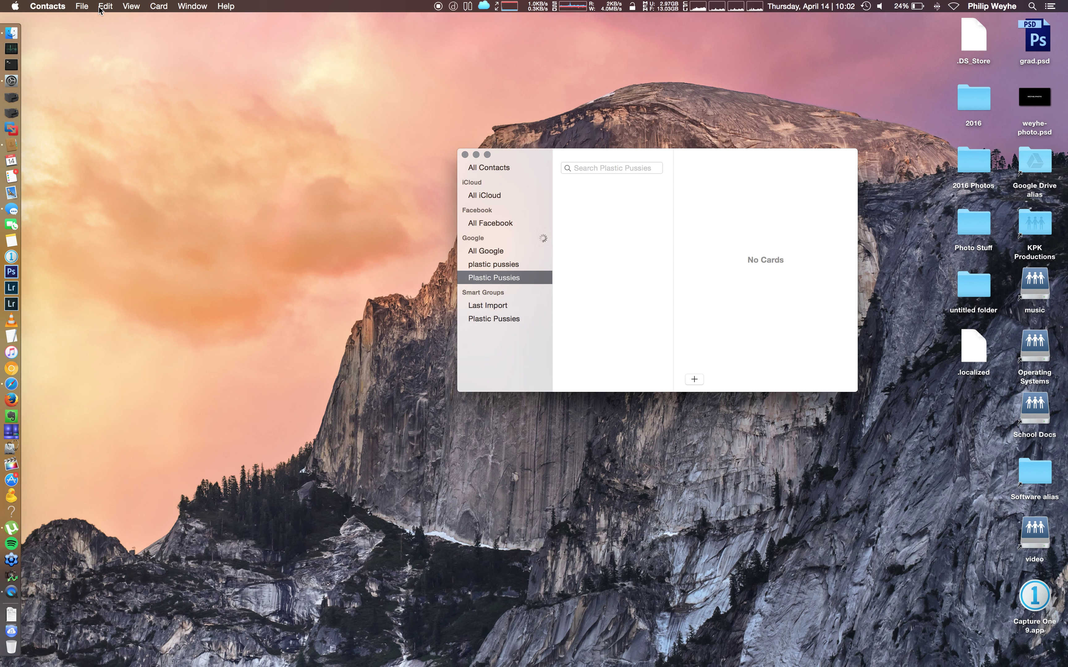
Step: Import the Plastic Pussies Roster March 2016 - Sheet1.csv from Downloads via File > Import
click(81, 6)
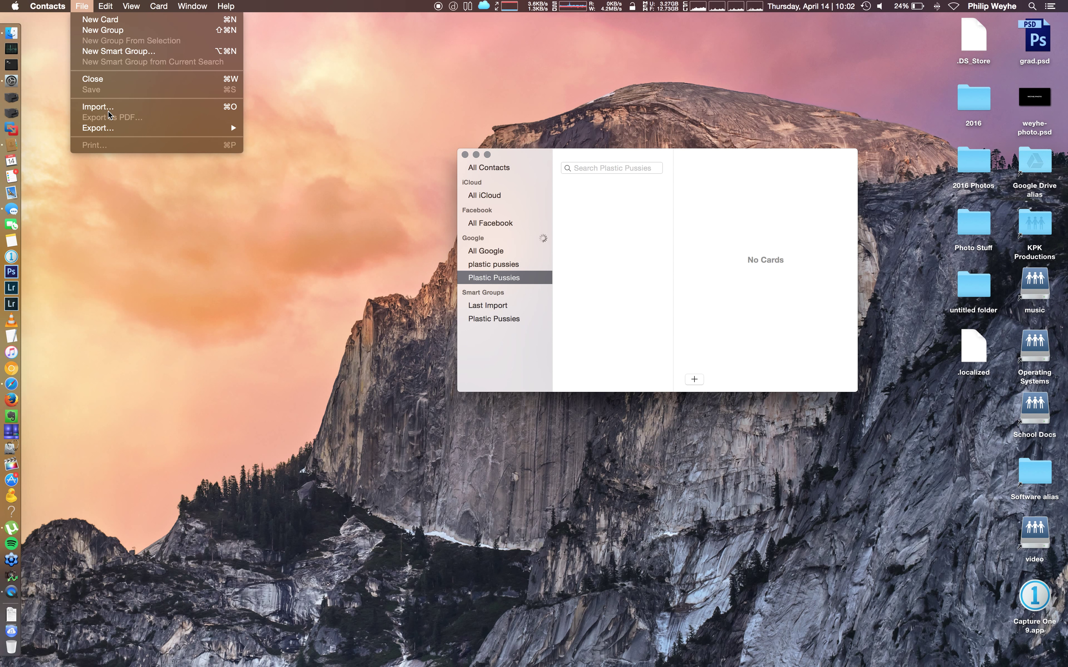
click(97, 106)
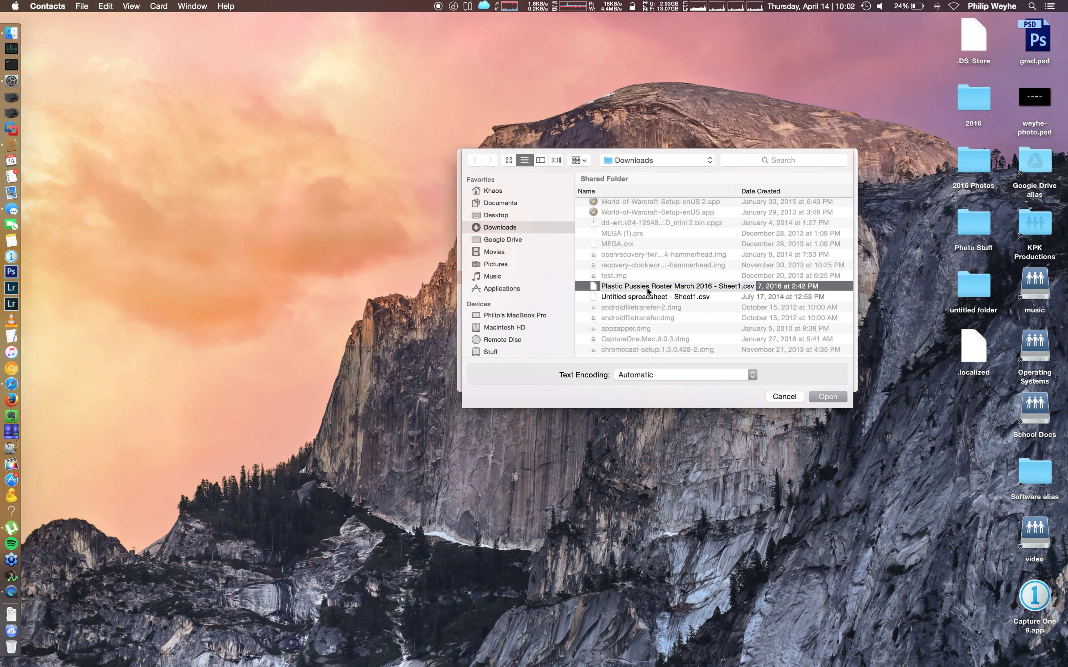
click(827, 396)
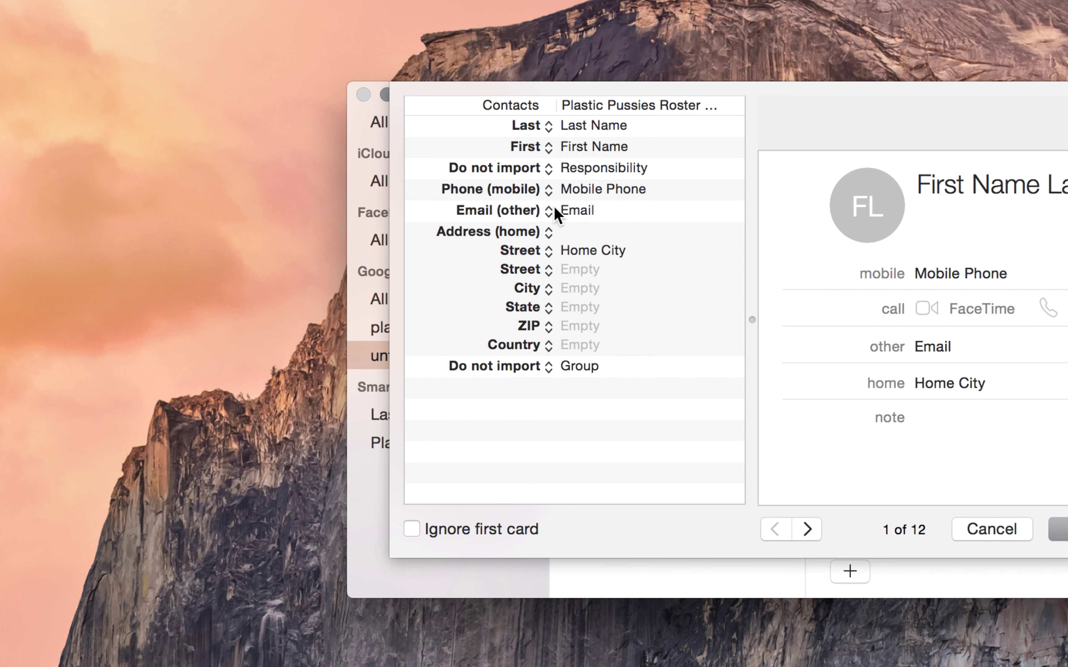
Step: Map Responsibility to Job Title and Group to Company, and ignore the first card as headers
click(493, 167)
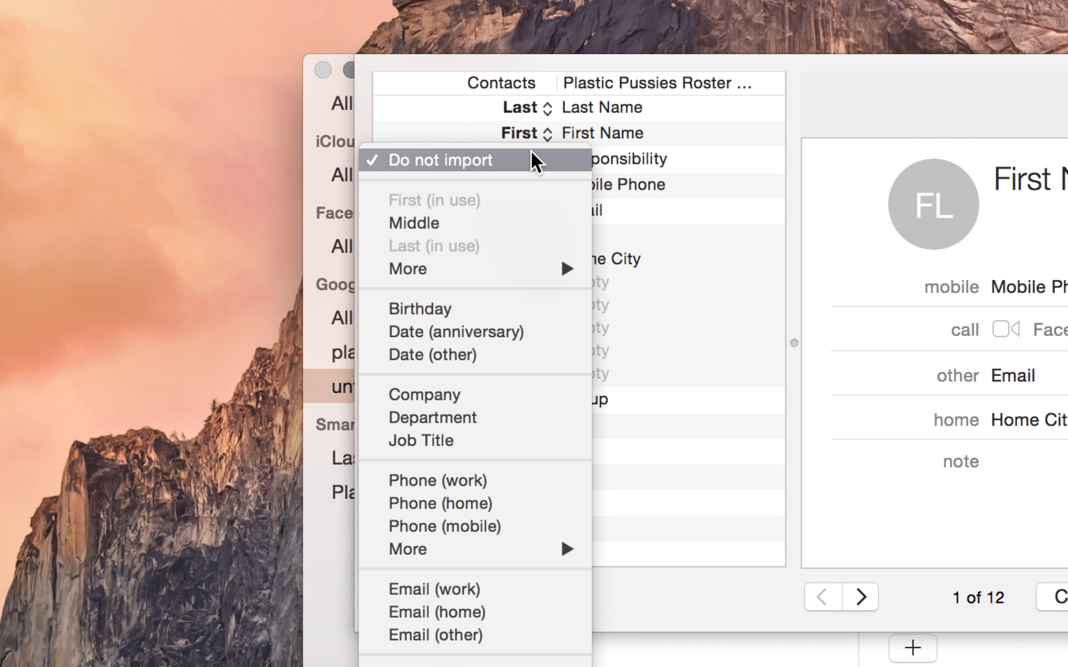
mouse_move(706, 164)
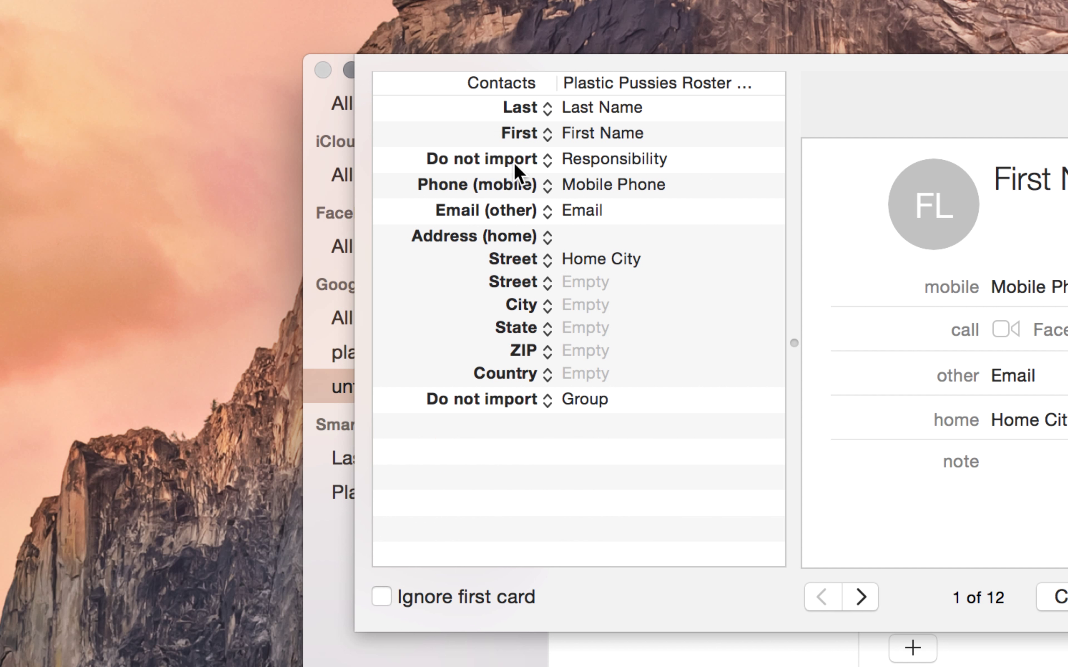
click(481, 159)
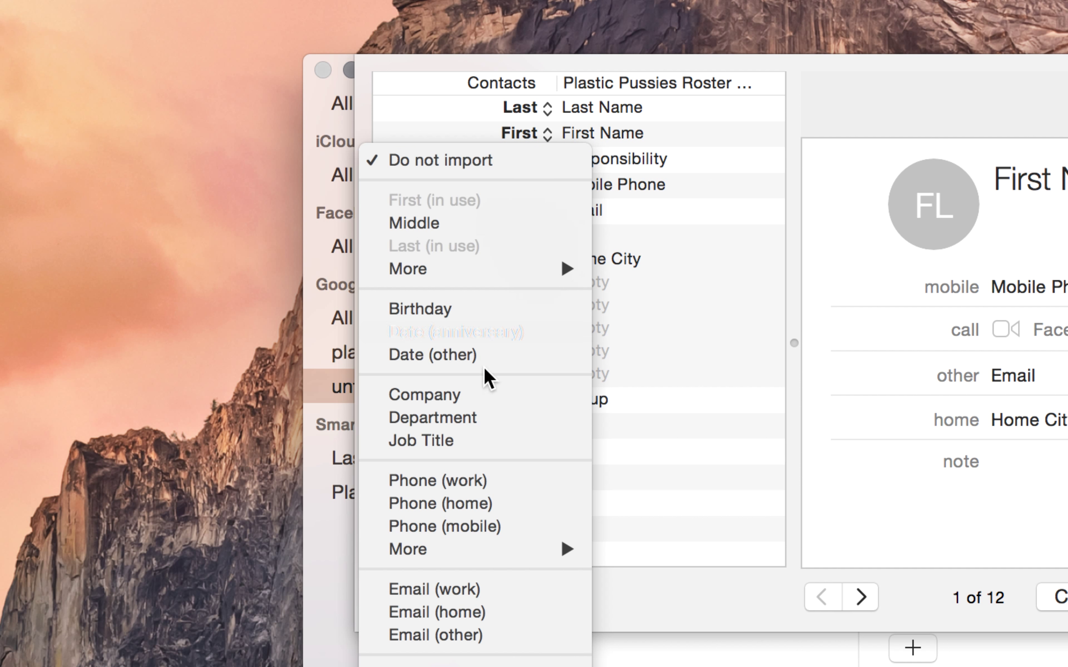
click(421, 440)
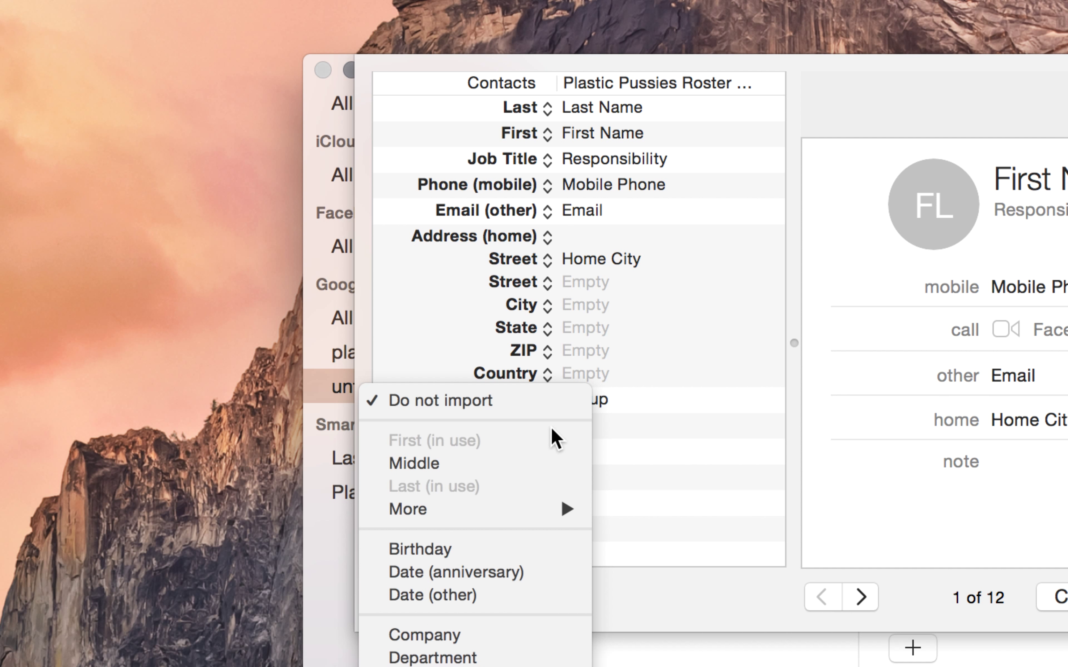
mouse_move(508, 634)
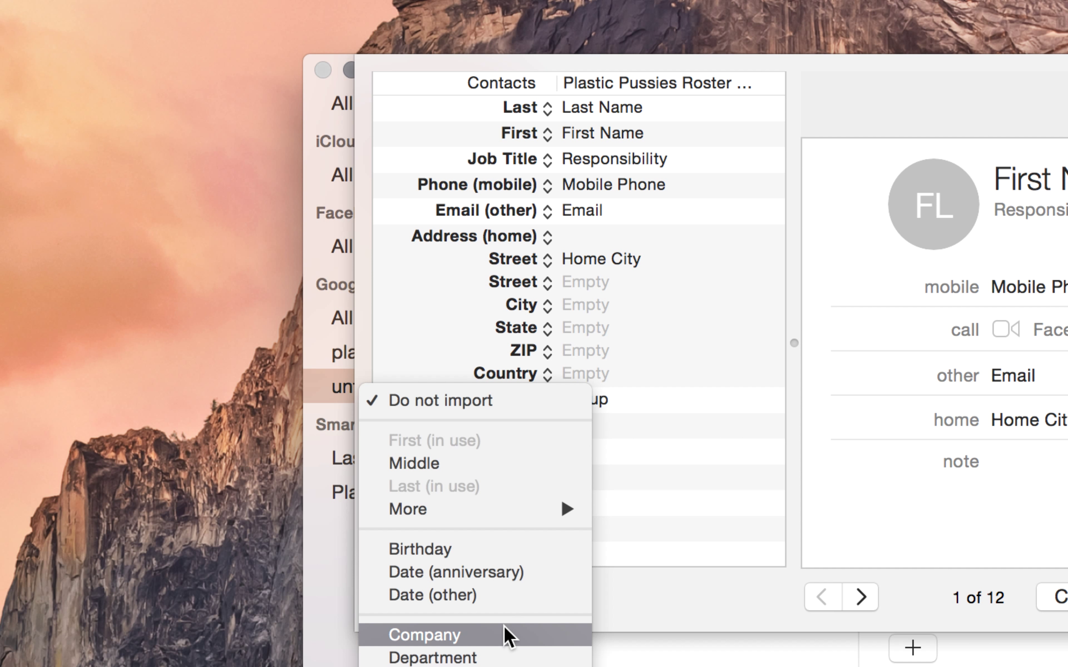
click(424, 634)
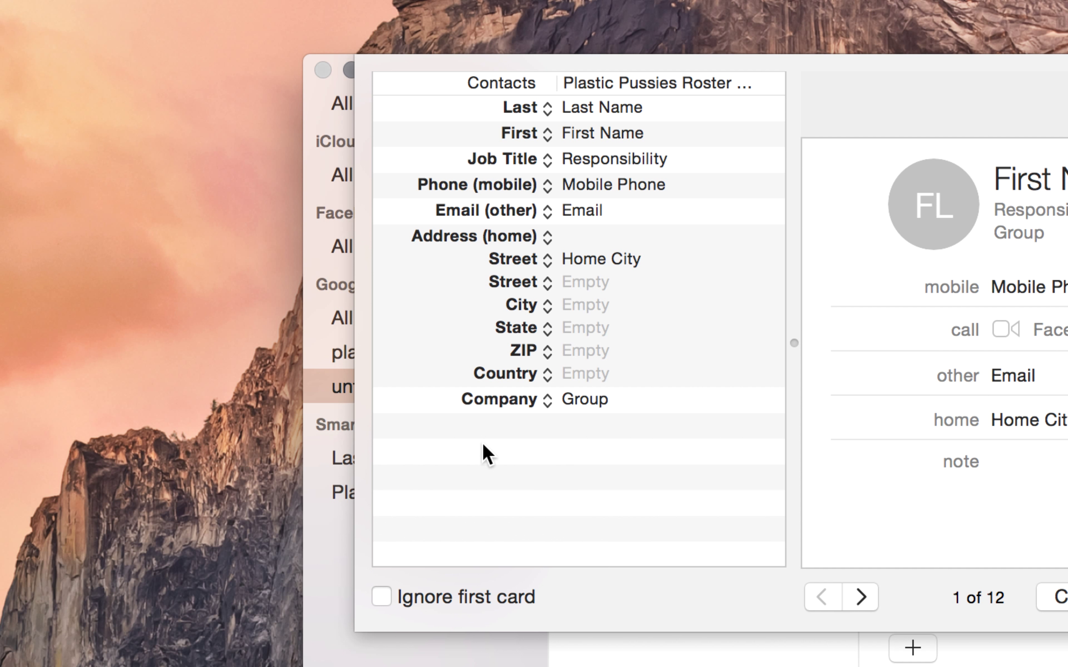
click(381, 596)
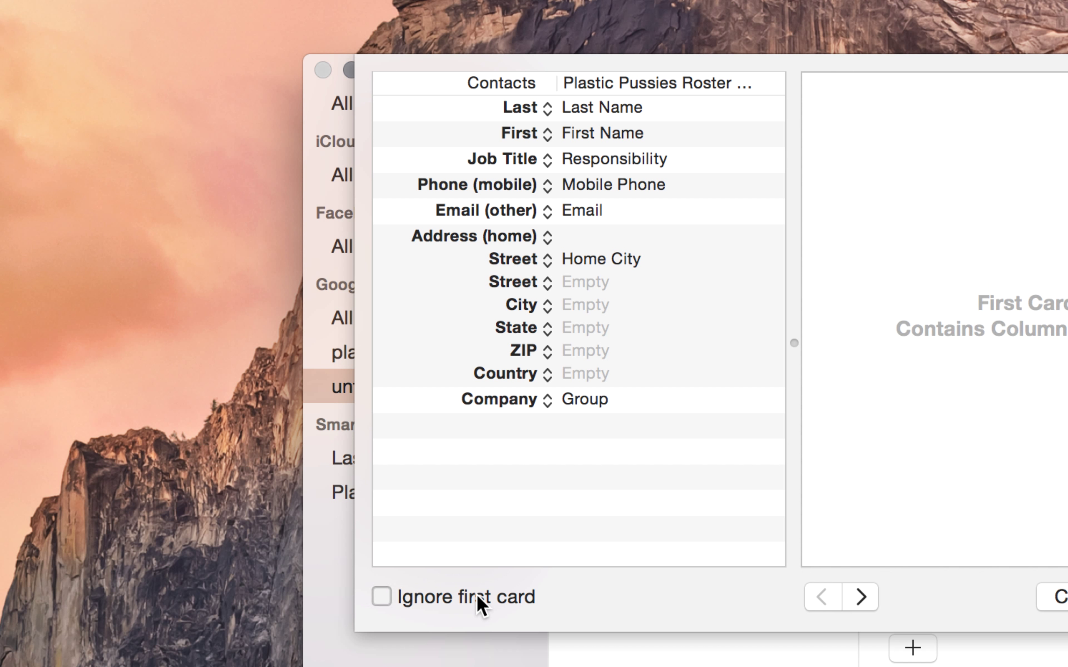
click(381, 597)
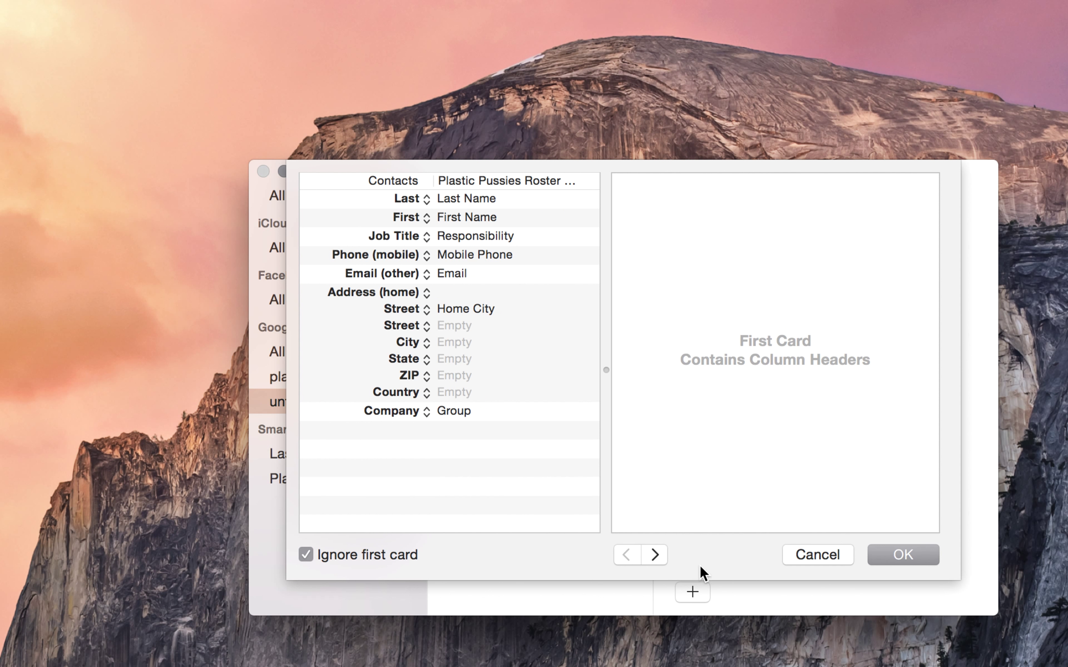
Step: Accept the column-to-field mapping with OK and continue to the duplicate review
click(654, 555)
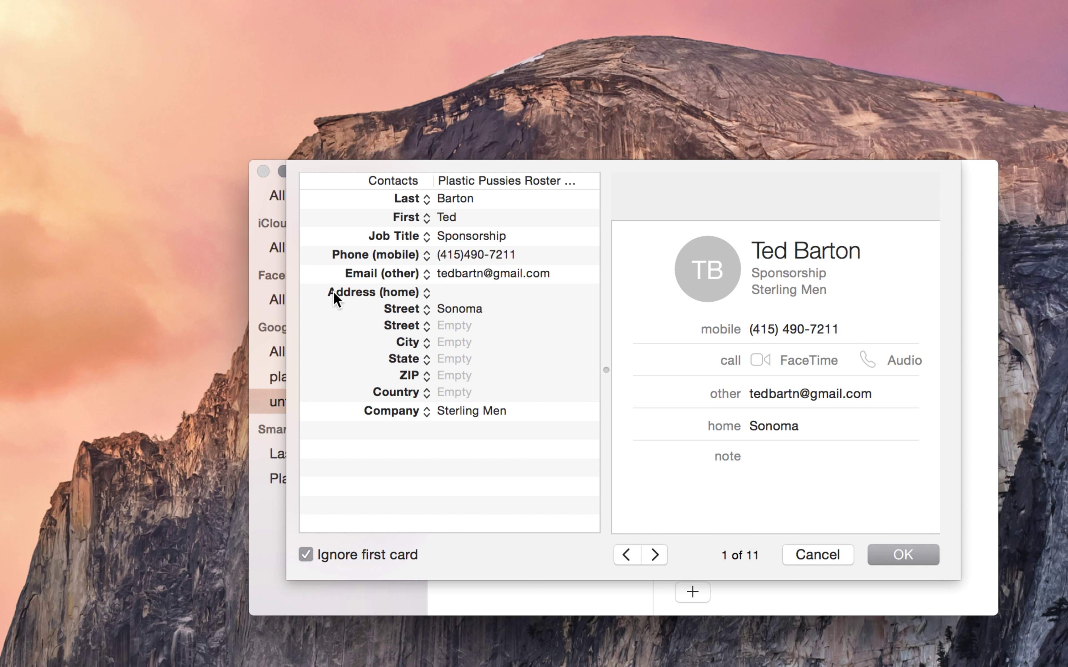
mouse_move(447, 438)
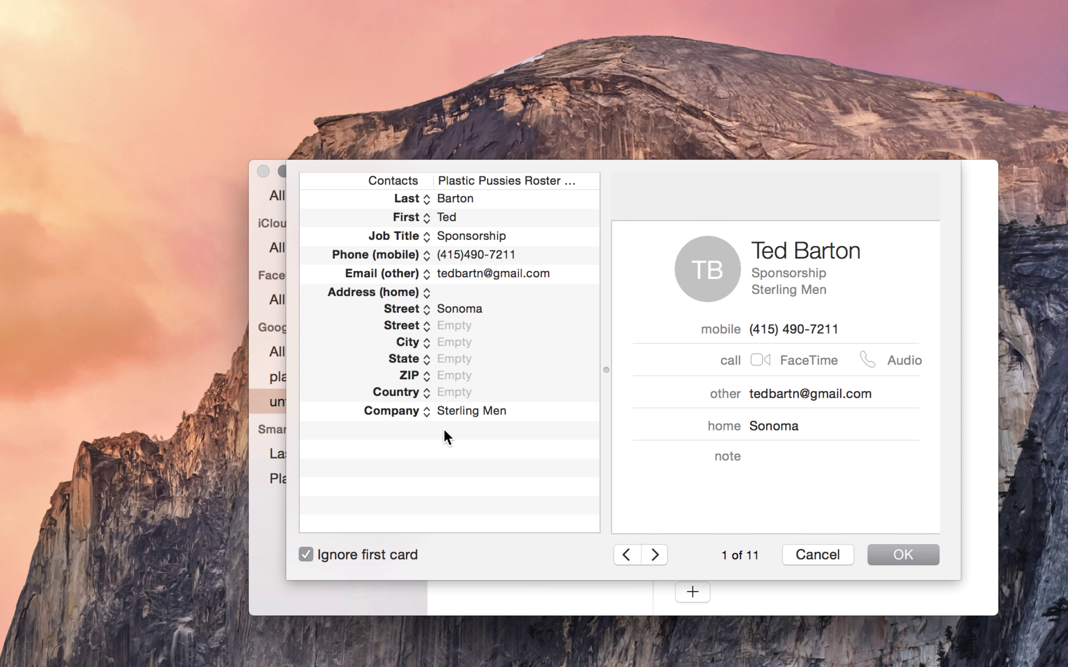
mouse_move(436, 413)
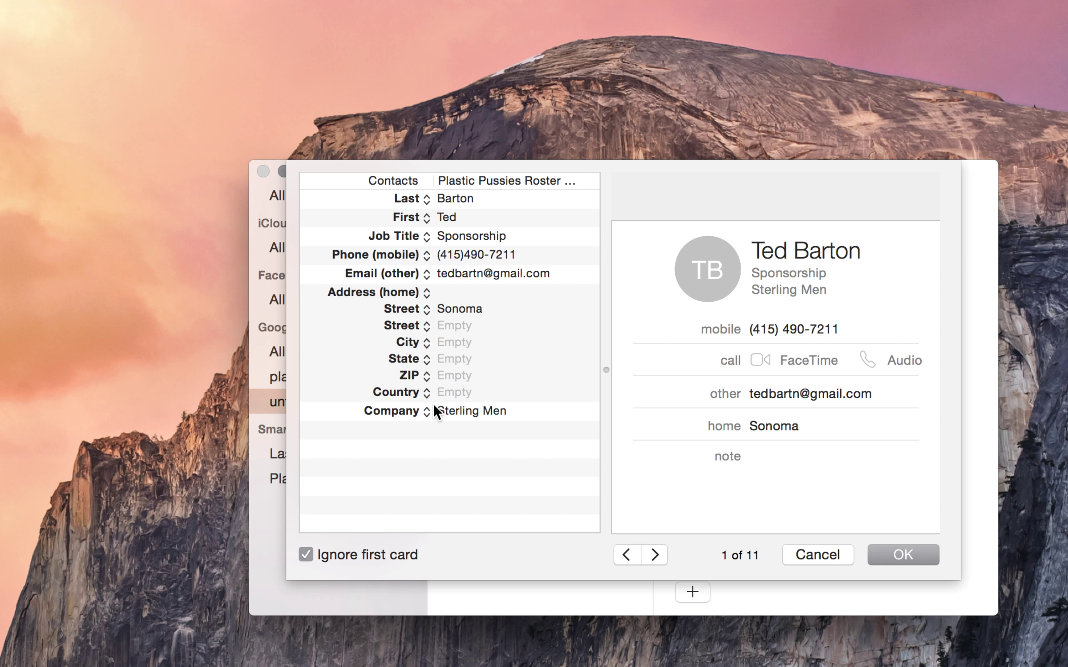
mouse_move(468, 426)
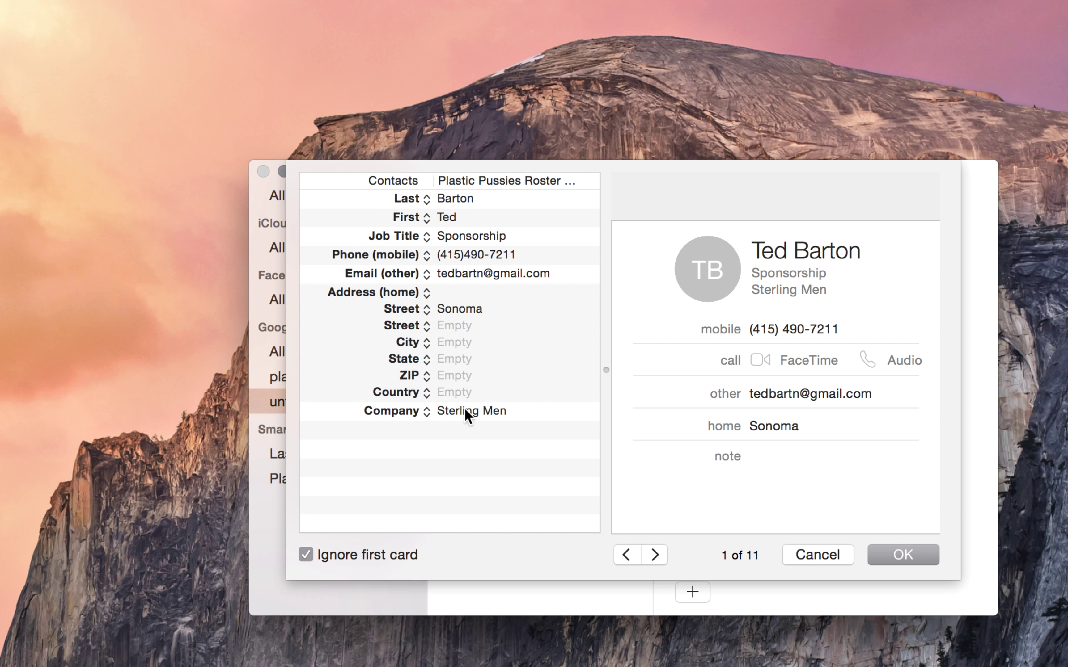
mouse_move(826, 549)
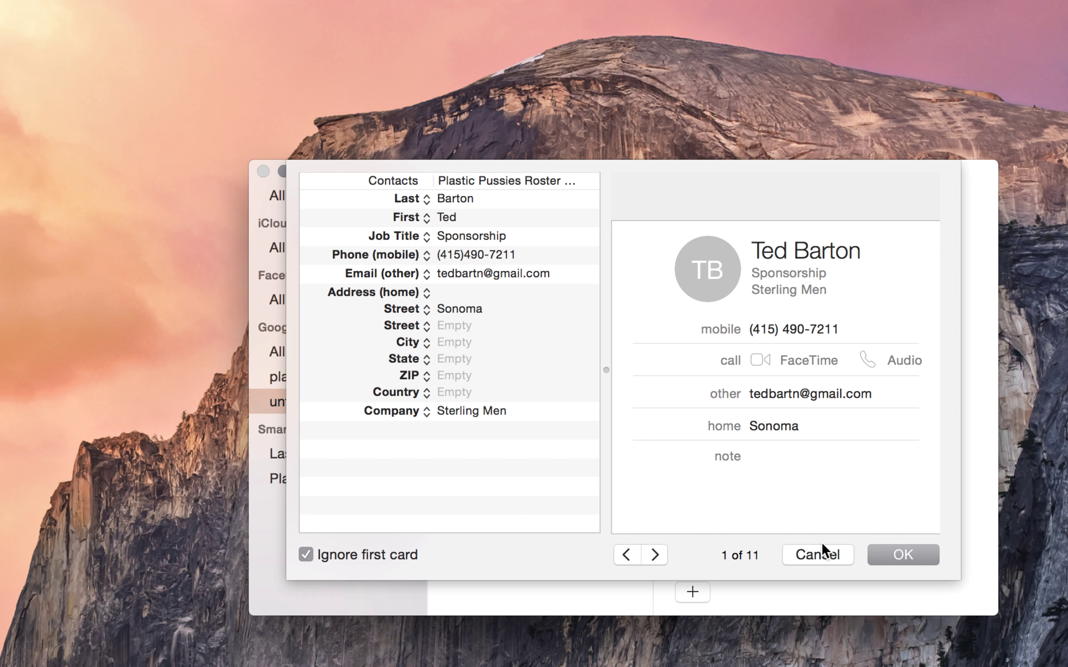
click(902, 554)
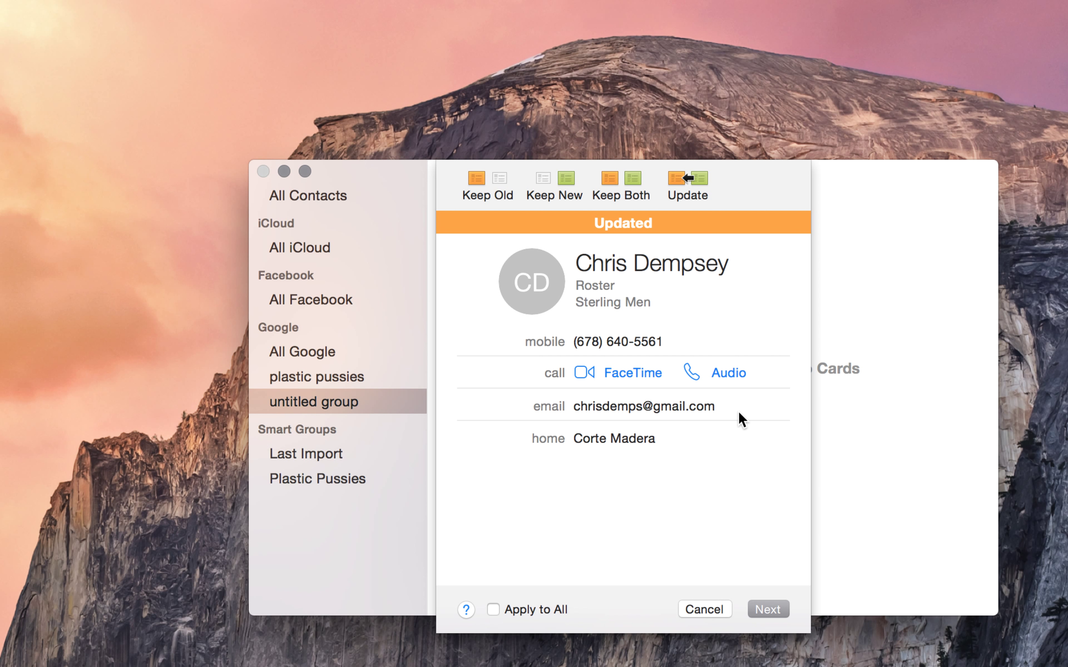
mouse_move(700, 222)
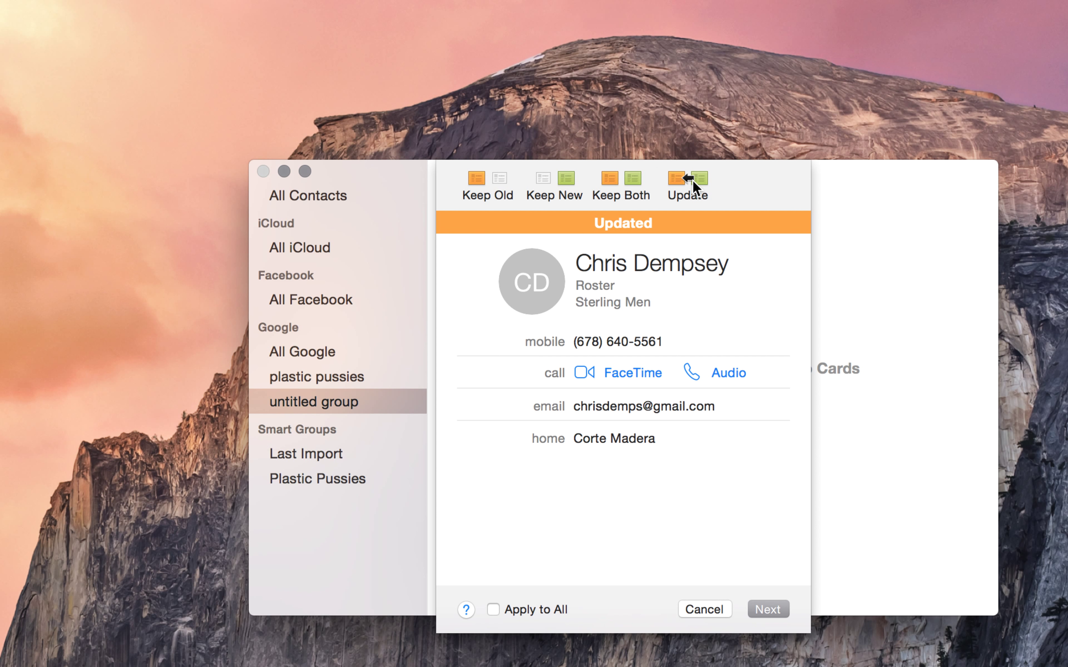
mouse_move(562, 207)
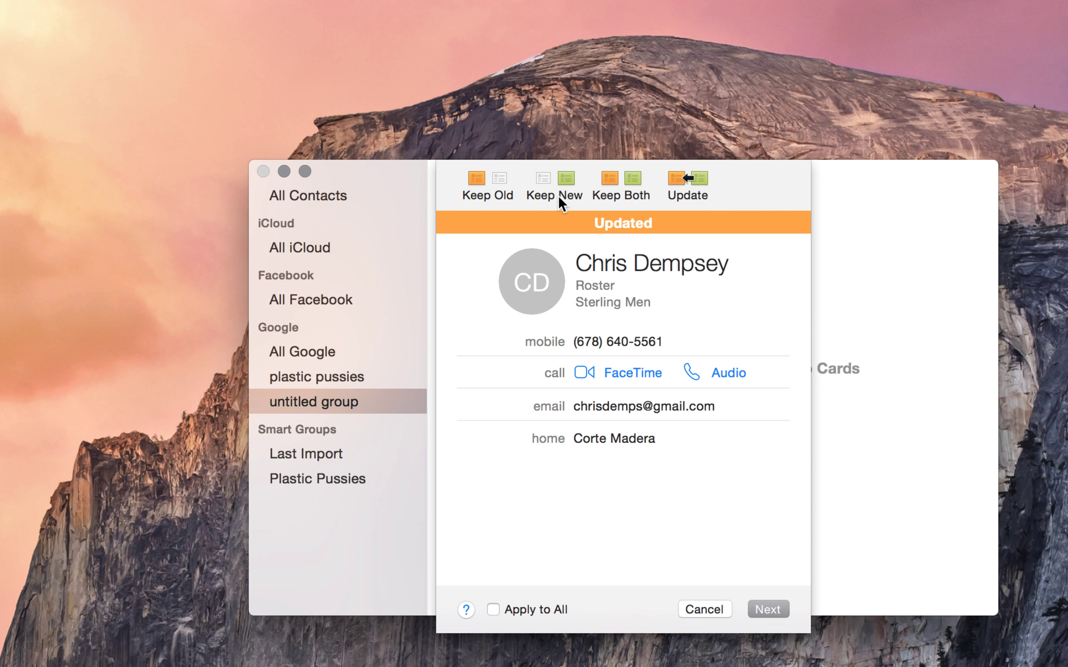
mouse_move(561, 178)
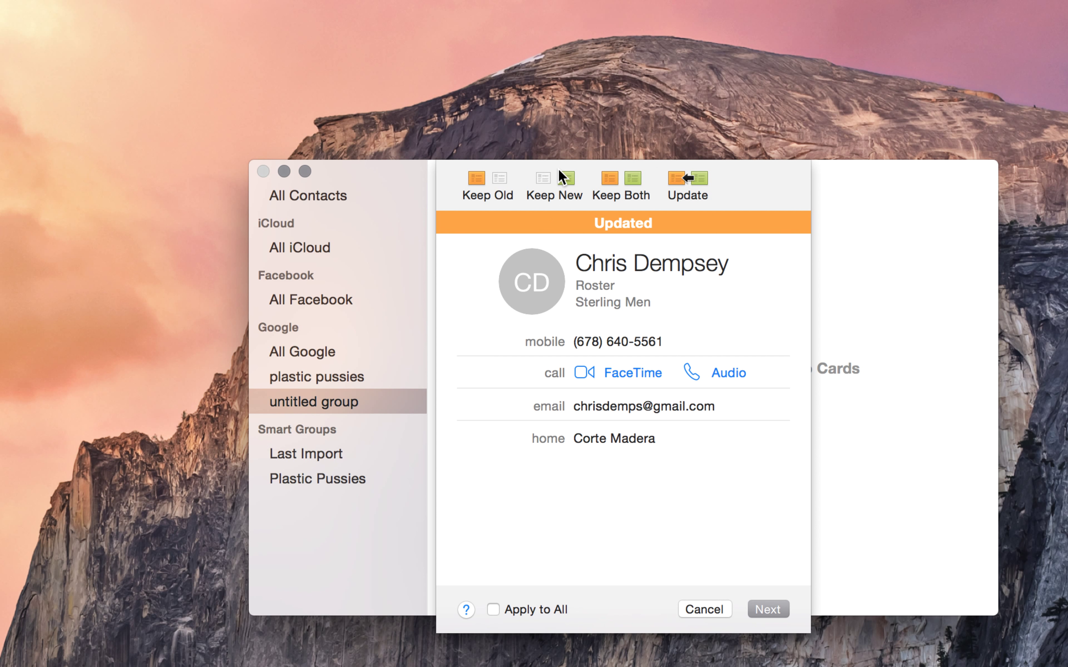
mouse_move(559, 181)
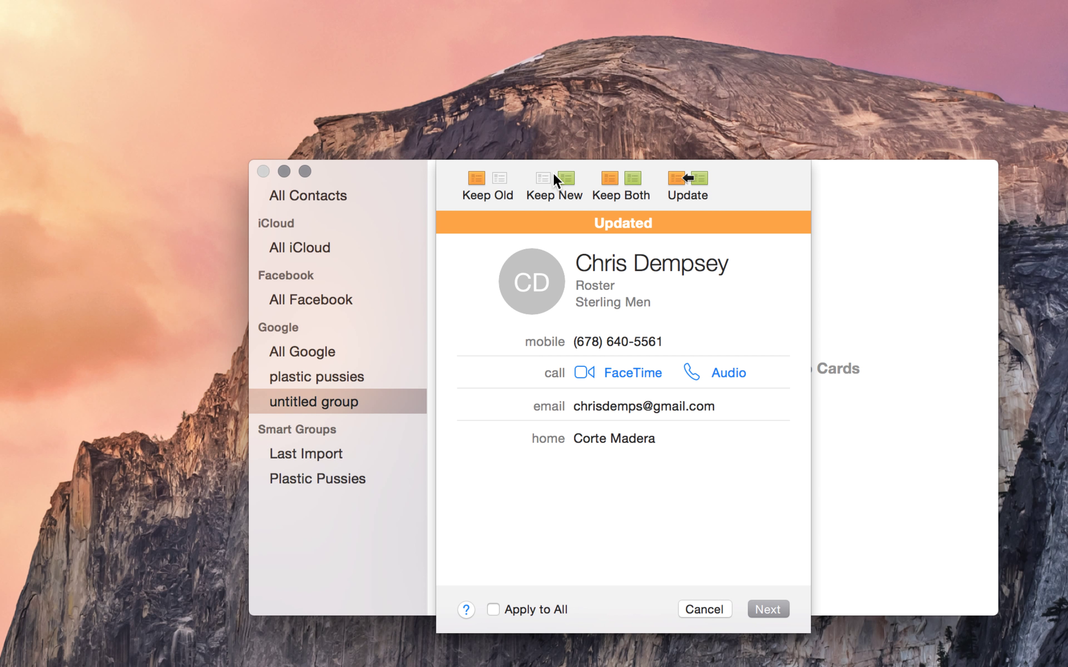
mouse_move(623, 189)
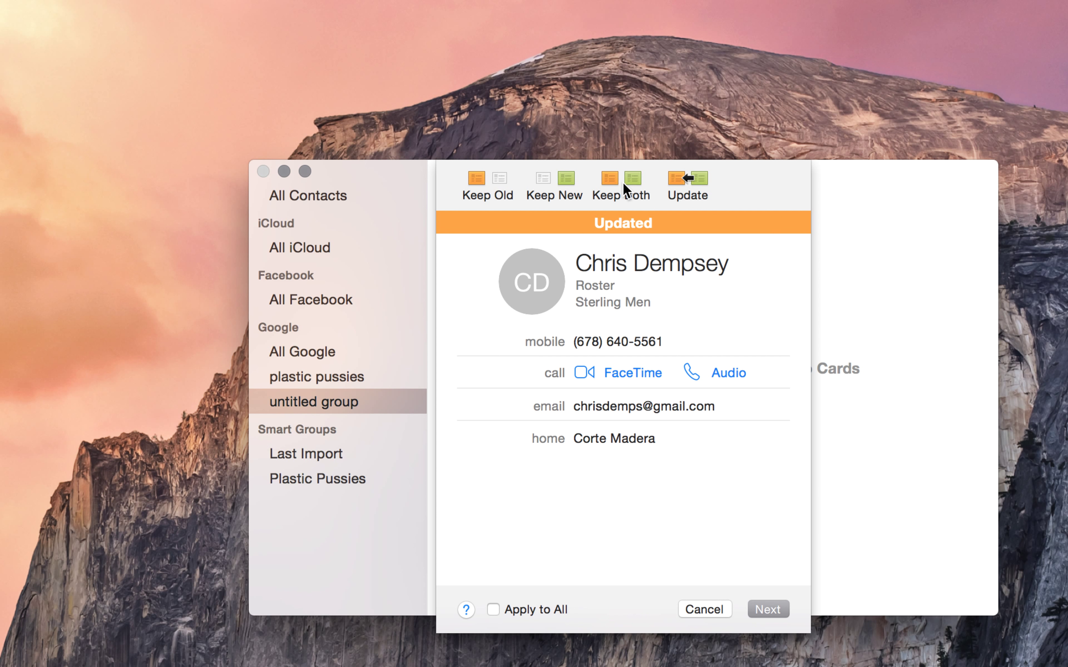
mouse_move(710, 179)
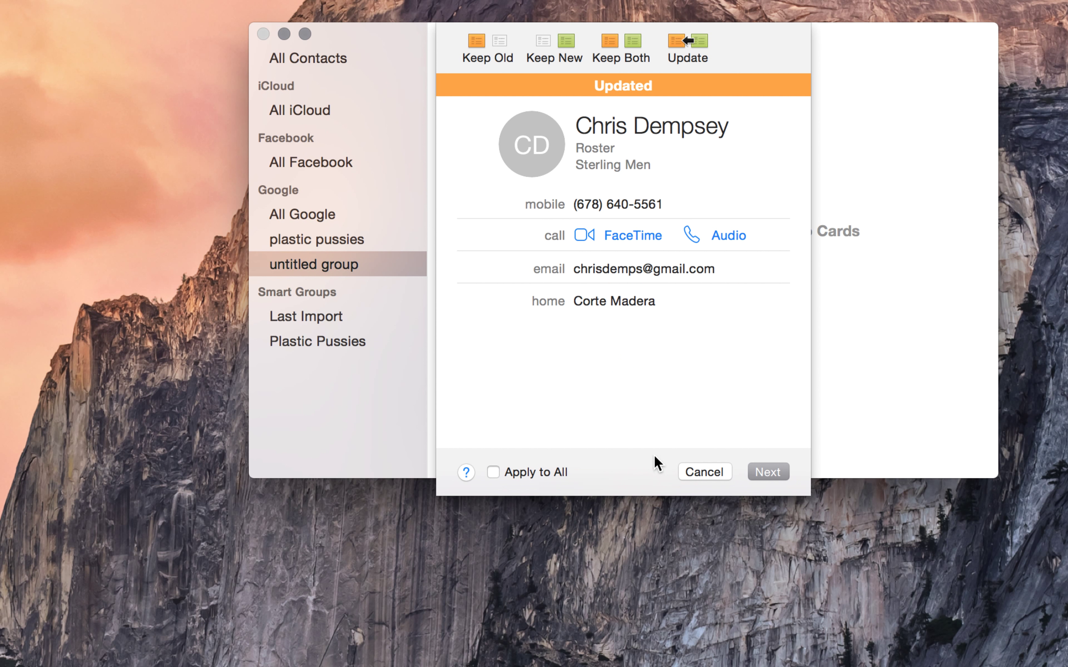
Step: Apply the Update choice to all duplicates and finish importing the roster cards
click(493, 472)
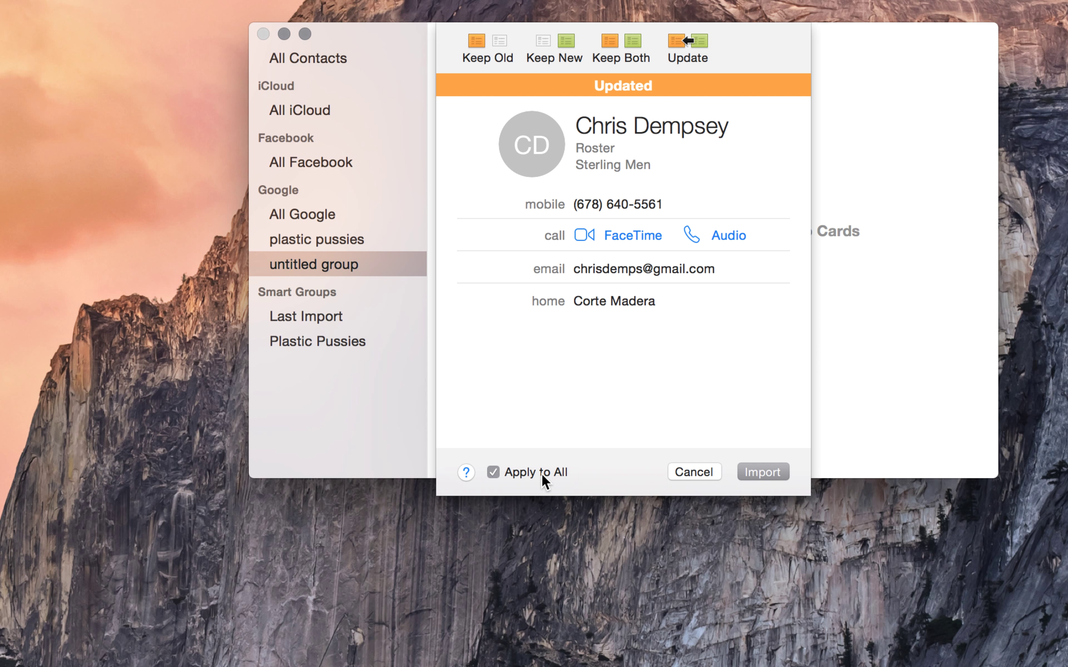
mouse_move(761, 482)
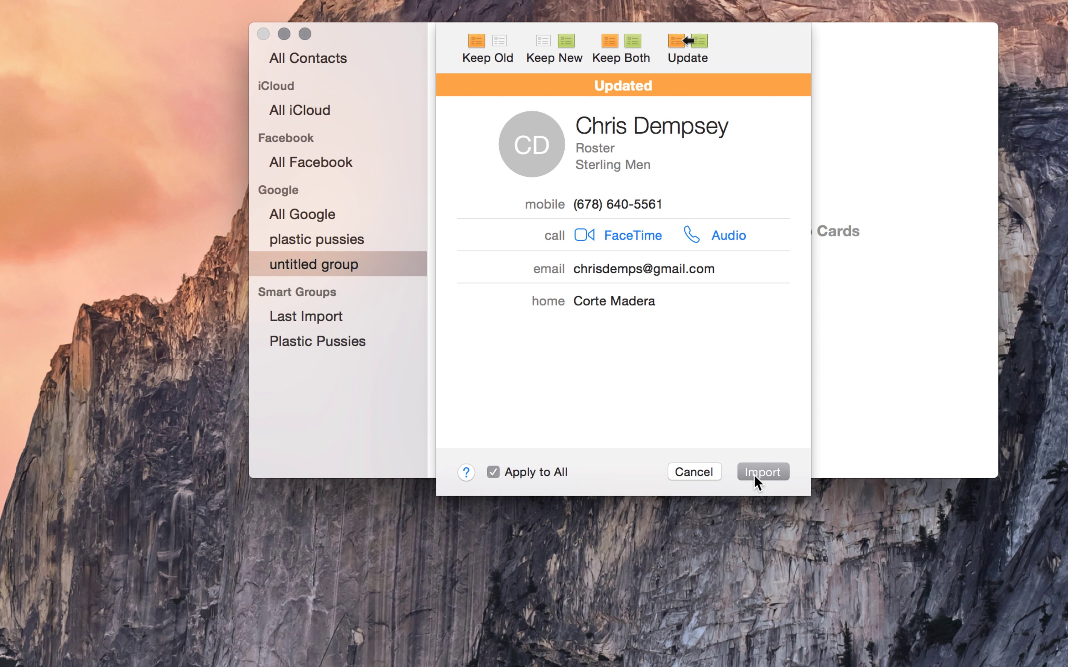
click(762, 472)
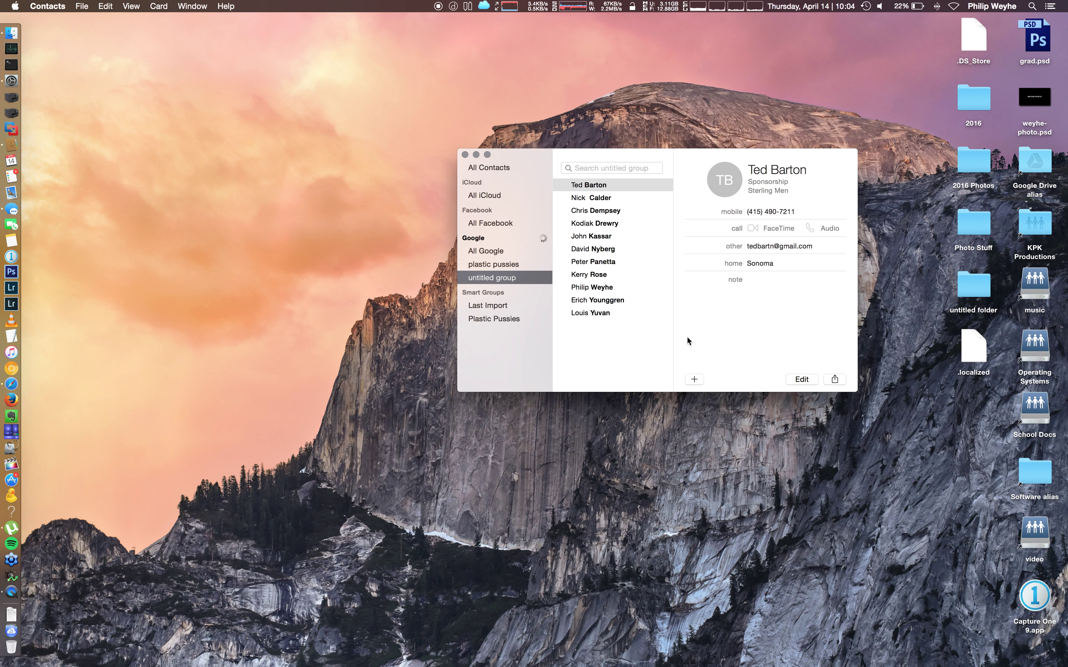
mouse_move(561, 529)
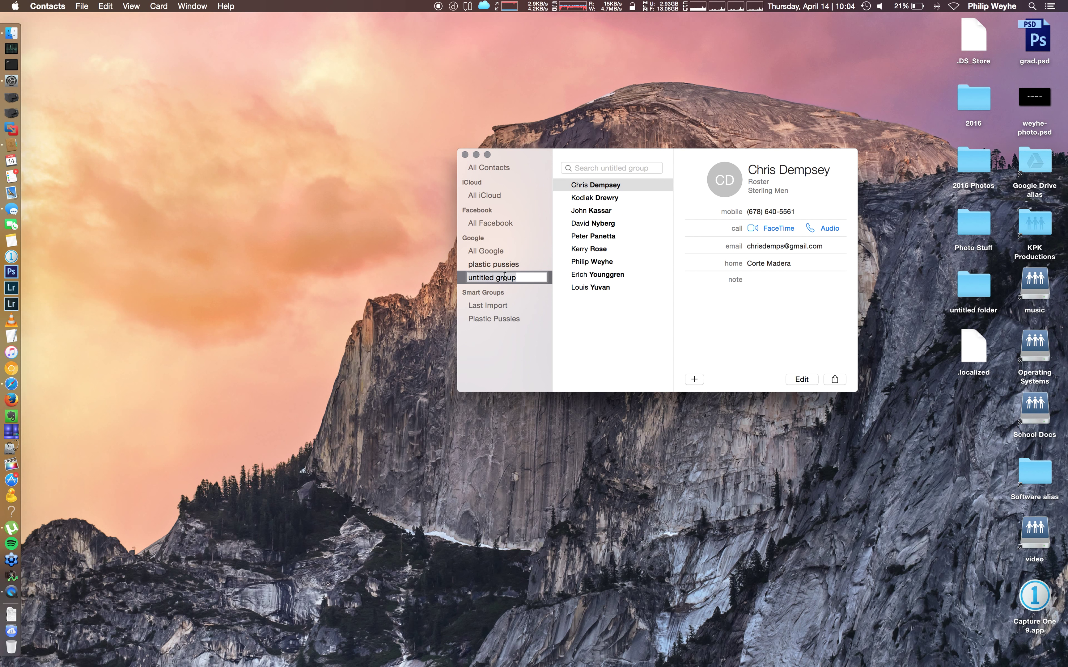
Step: Rename the untitled group to Plastic Pussies
text(P)
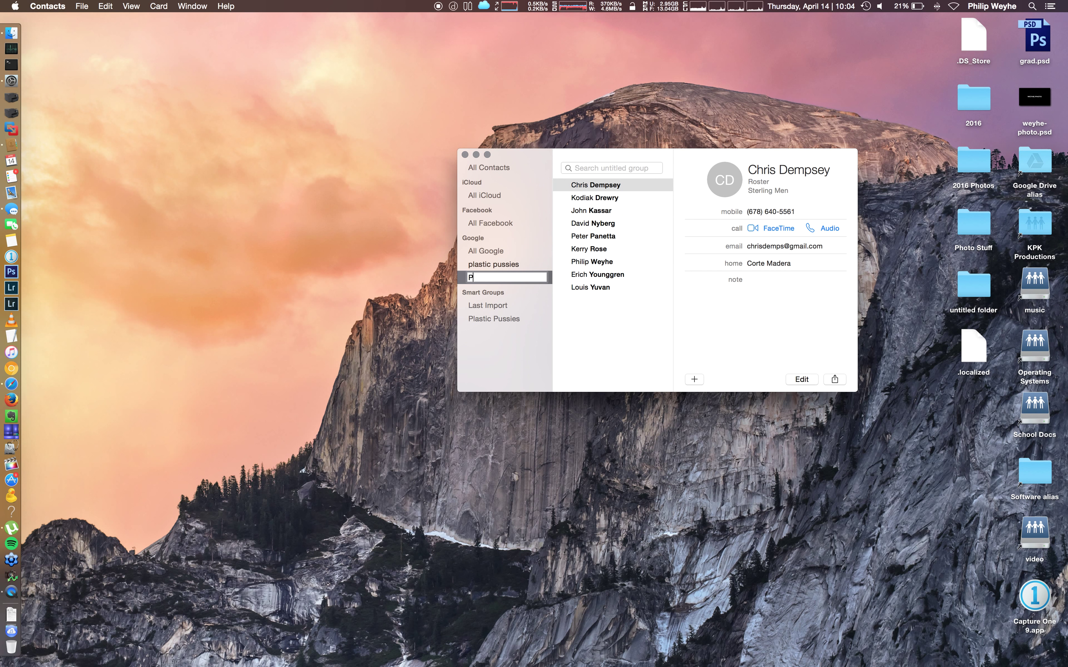
text(lastic Pussies)
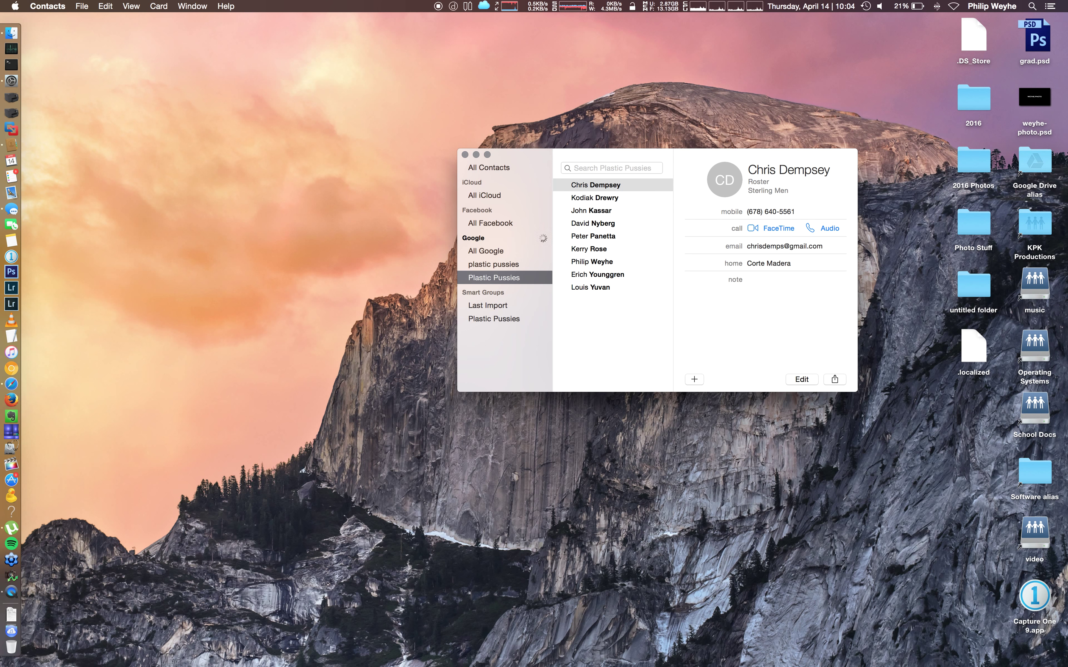
click(1033, 5)
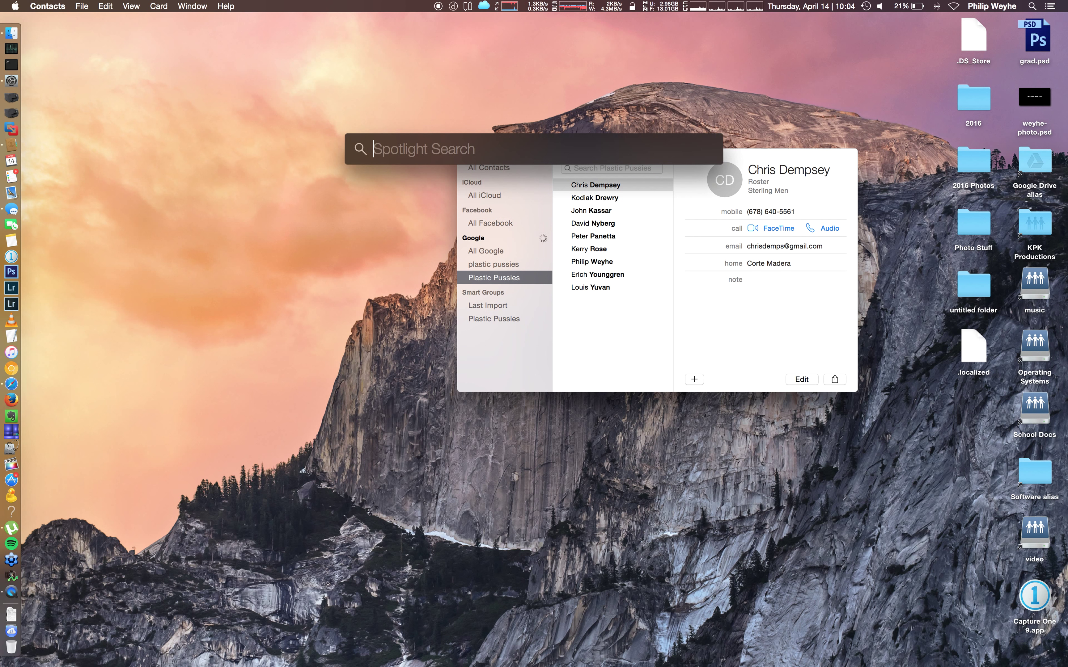
text(Contacts)
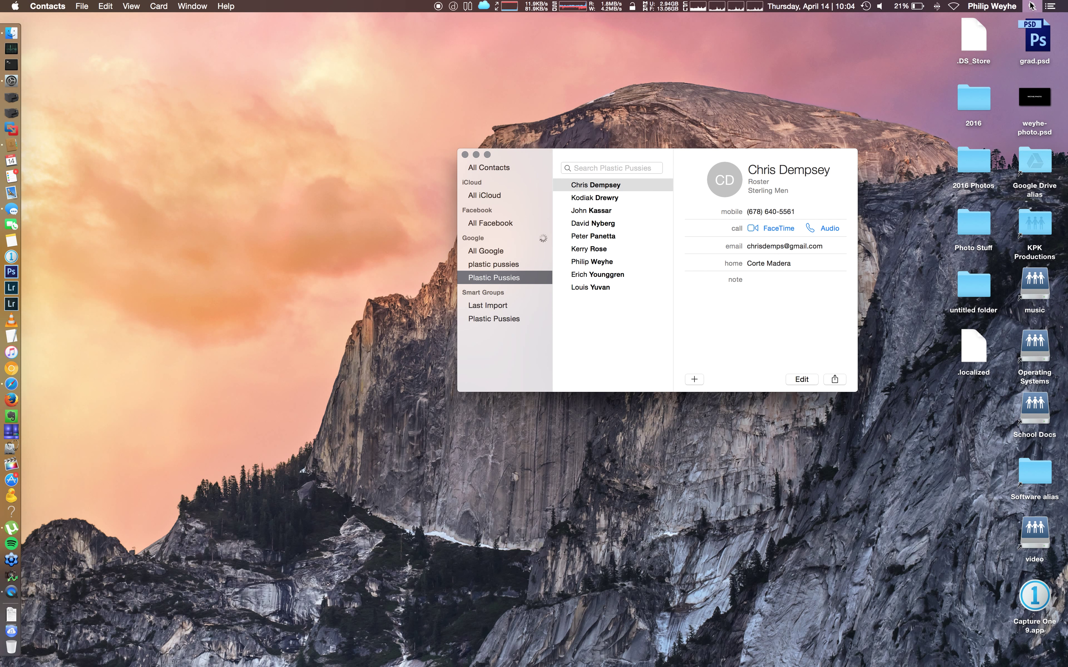
key(cmd+space)
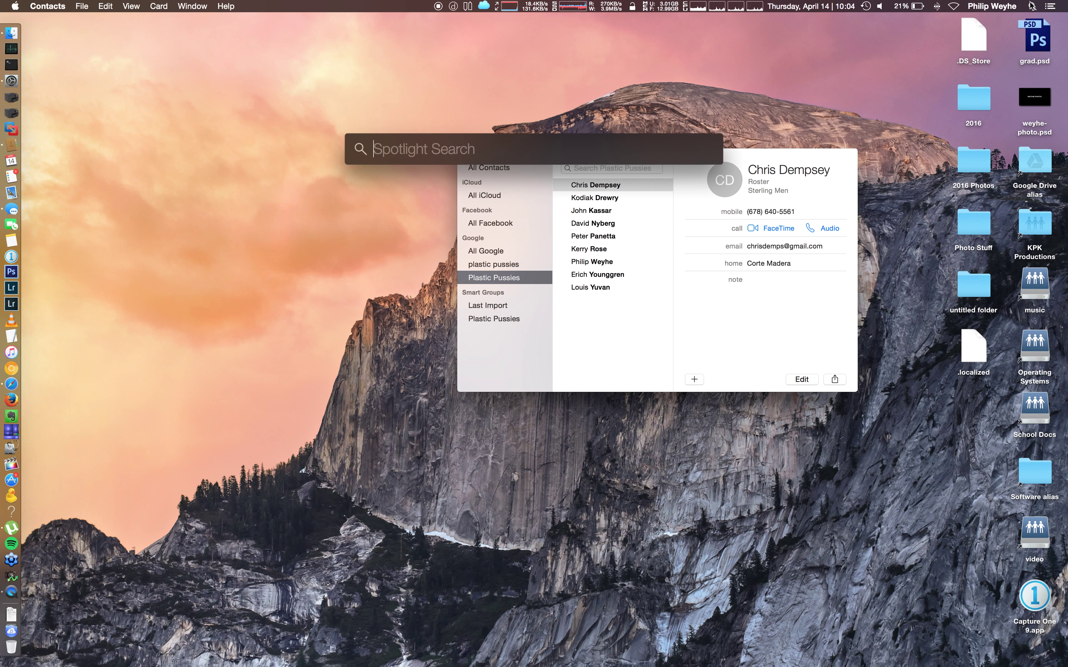
text(contacts)
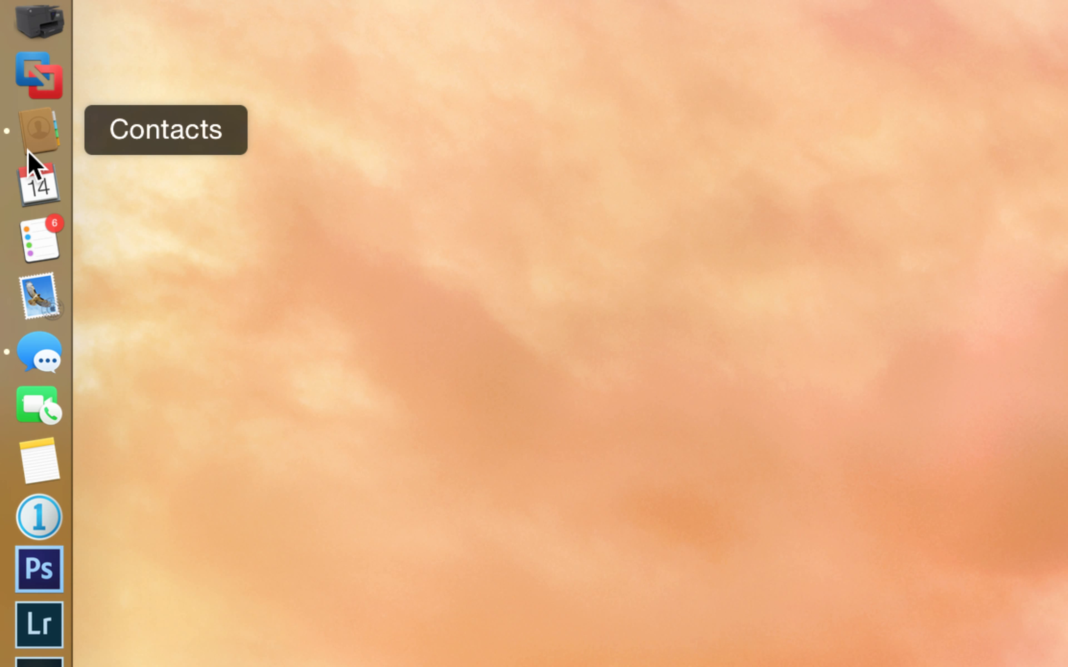
Step: Show the Contacts Dock icon's quick options for Hide and Quit
right_click(39, 129)
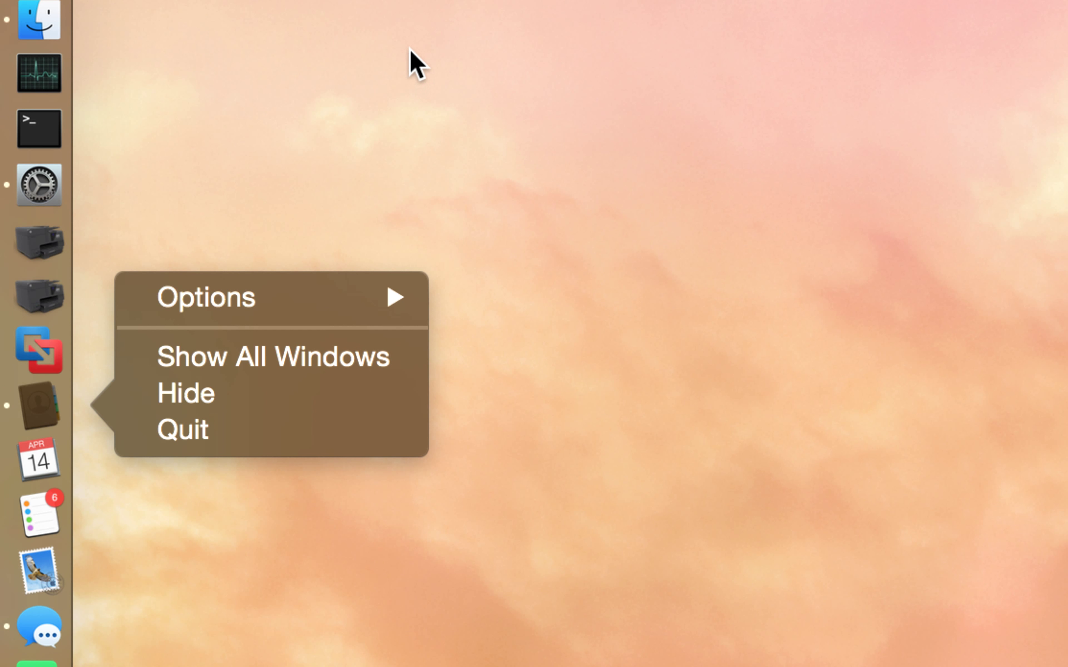
mouse_move(320, 538)
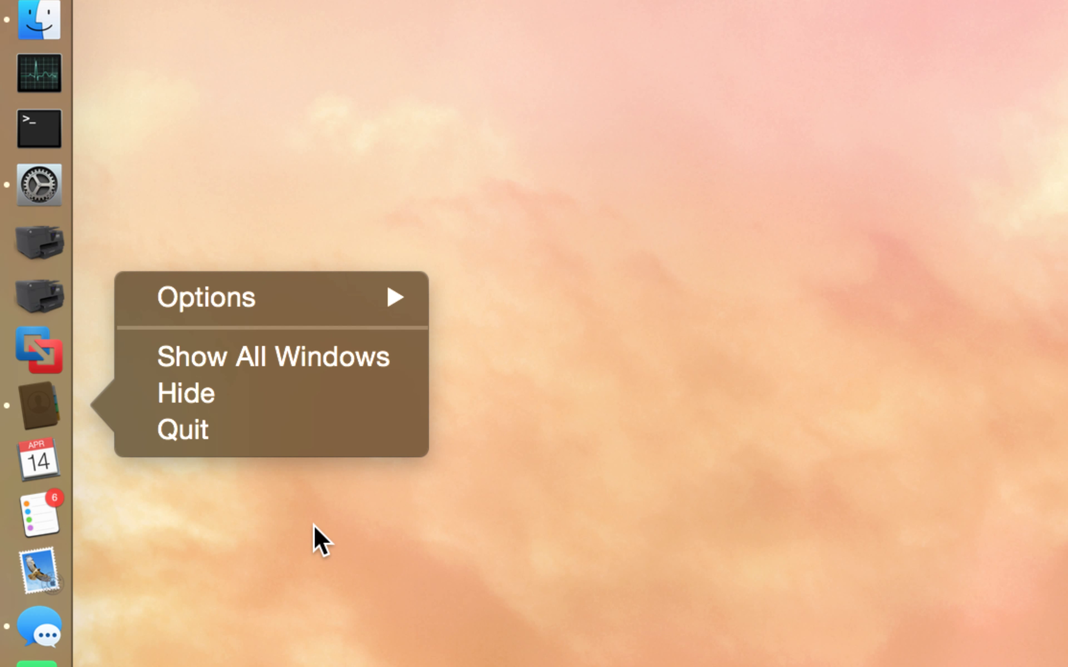